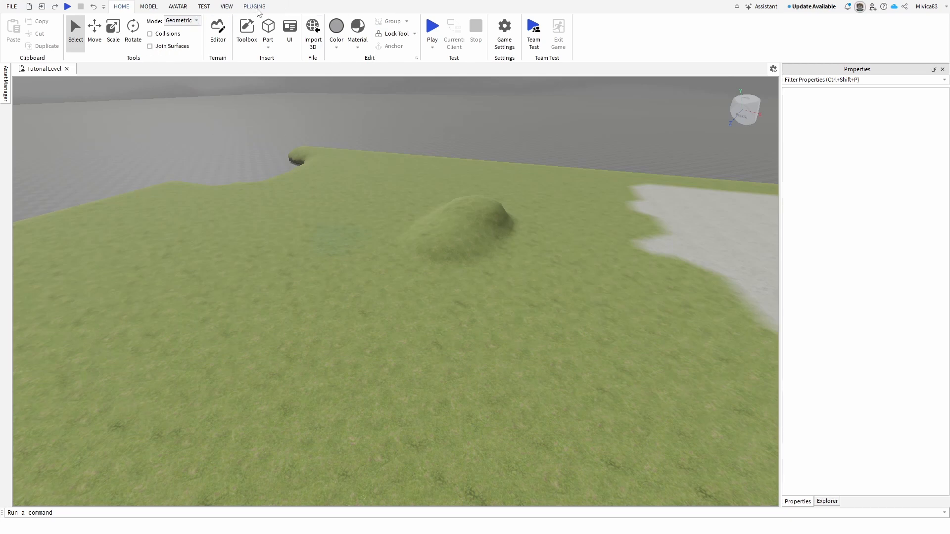
Bring up Manage Plugins from the PLUGINS tab, showing Rig Editor installed and enabled
left_click(255, 6)
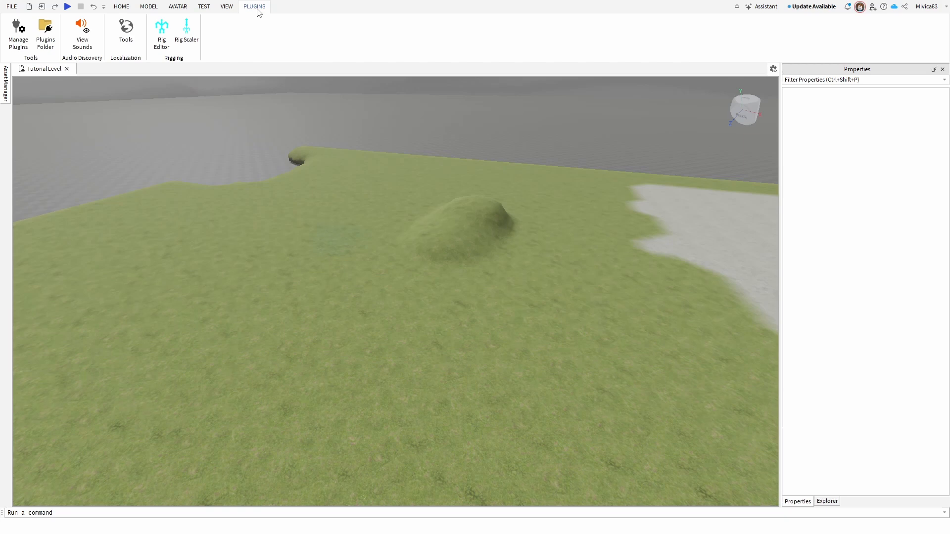
mouse_move(239, 49)
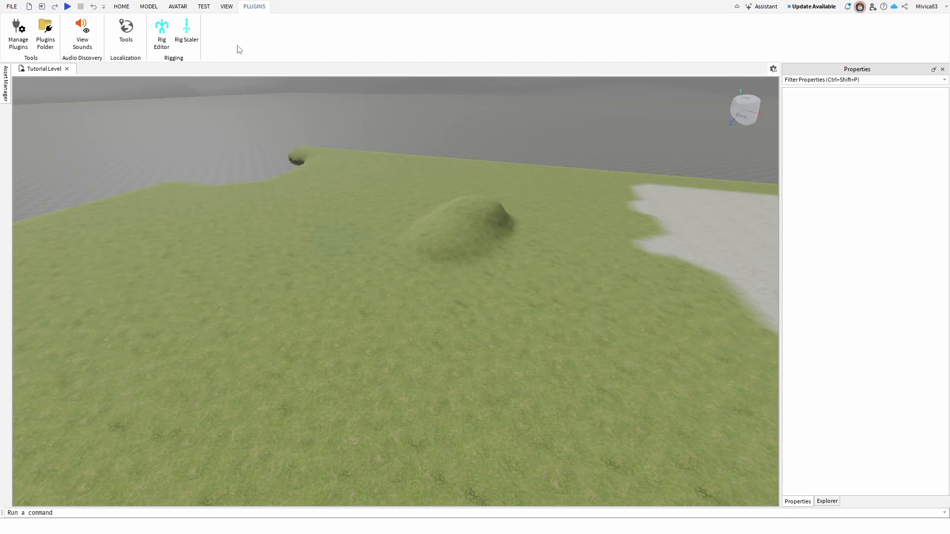
left_click(17, 30)
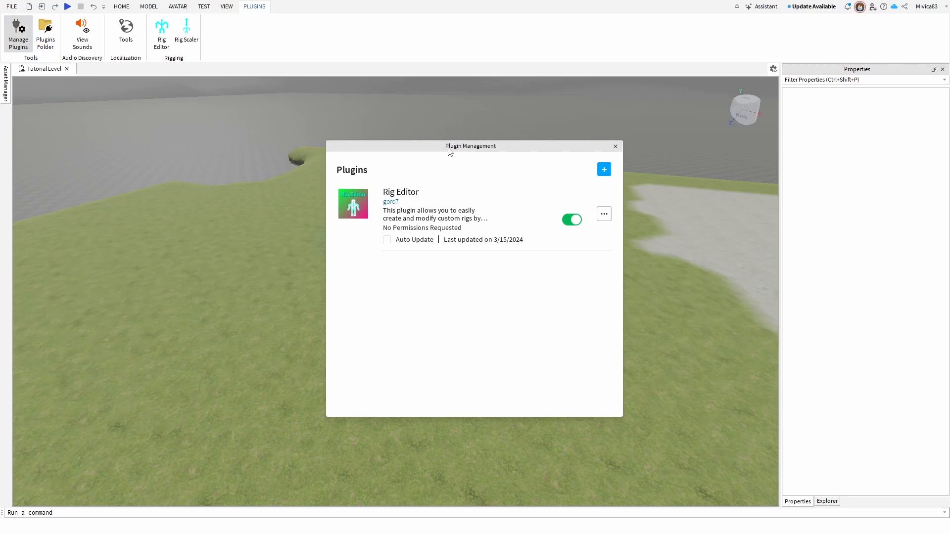
mouse_move(604, 169)
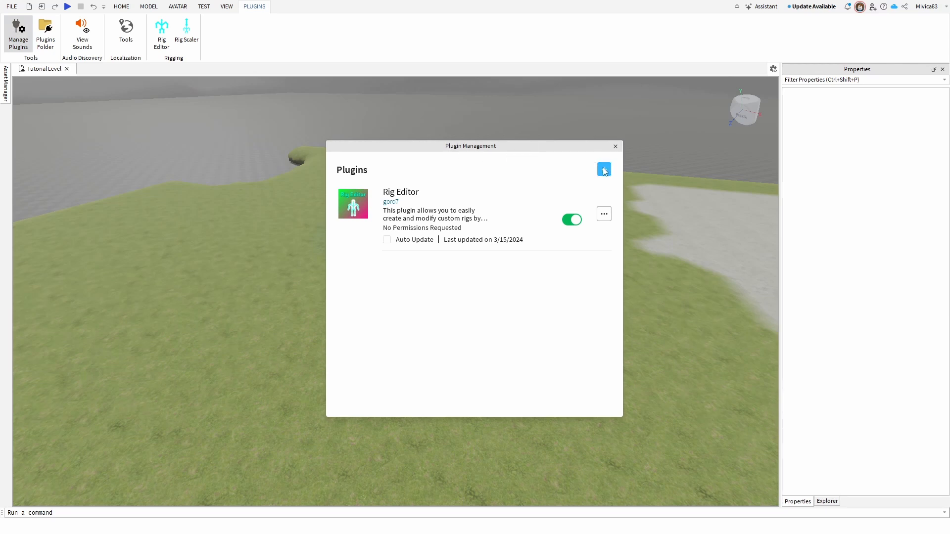
Search the Toolbox marketplace for 'rain' within the Plugins category
left_click(604, 168)
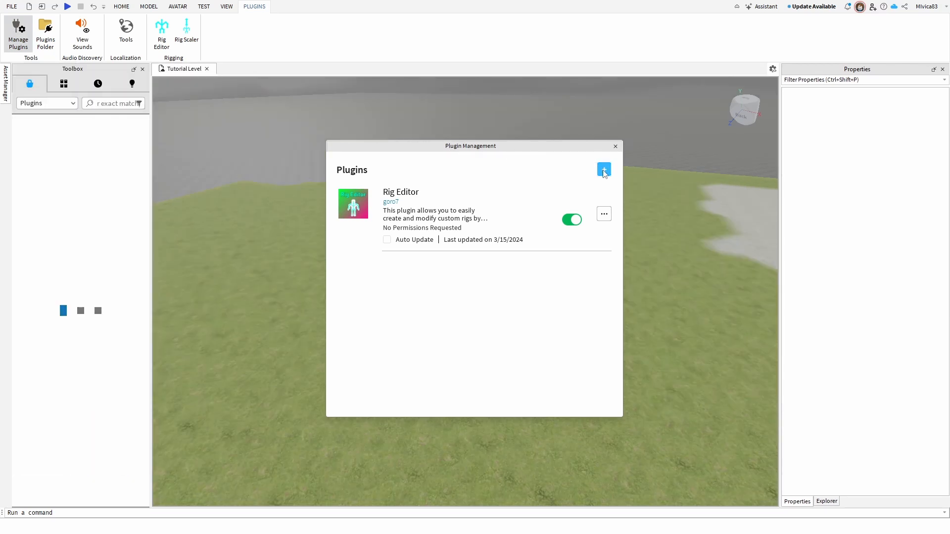
left_click(64, 84)
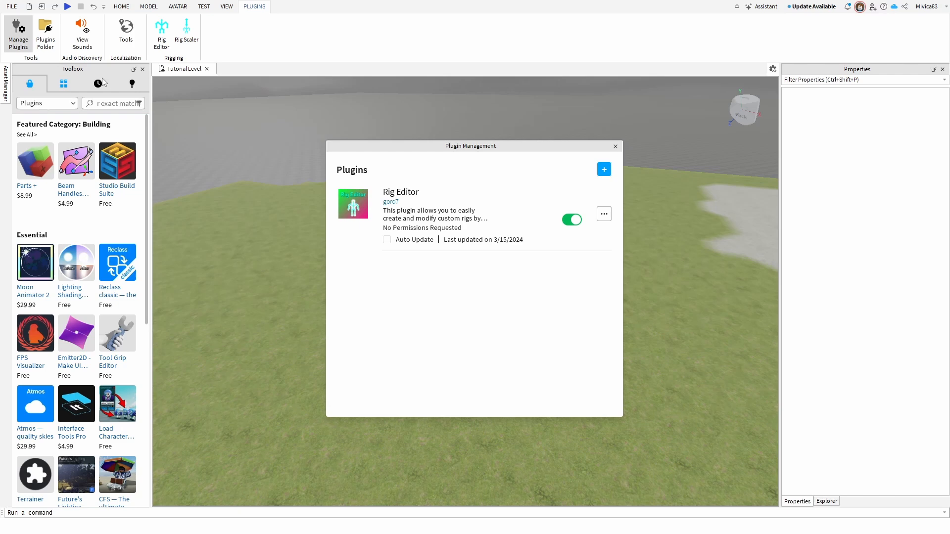
left_click(615, 146)
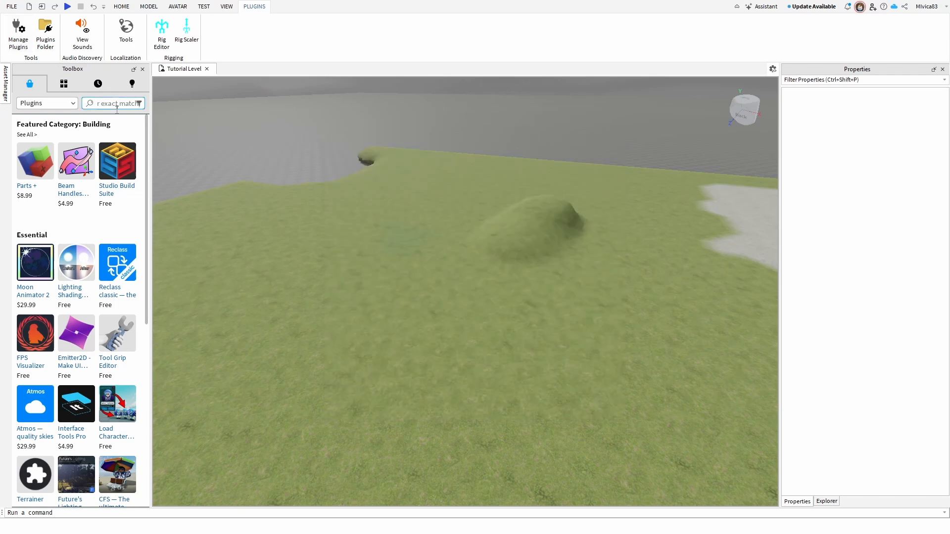
left_click(47, 103)
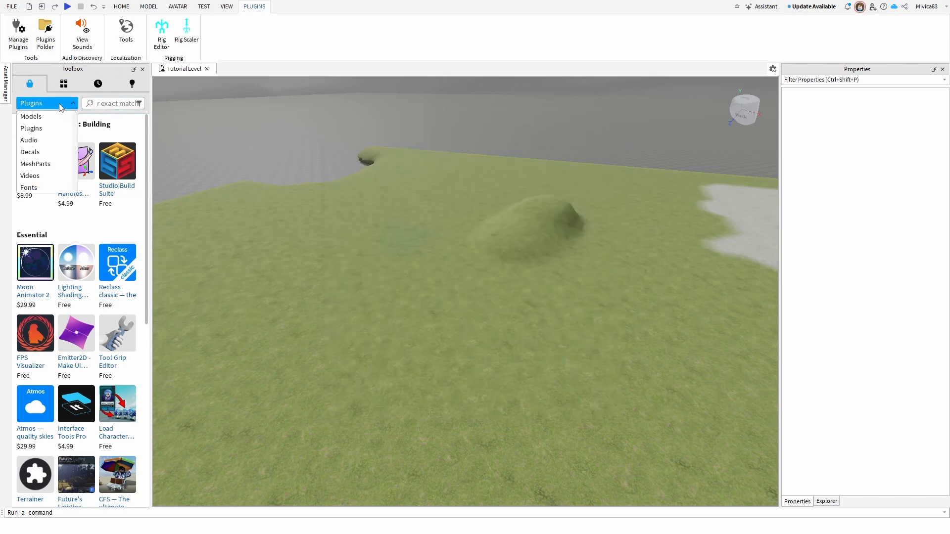
left_click(31, 103)
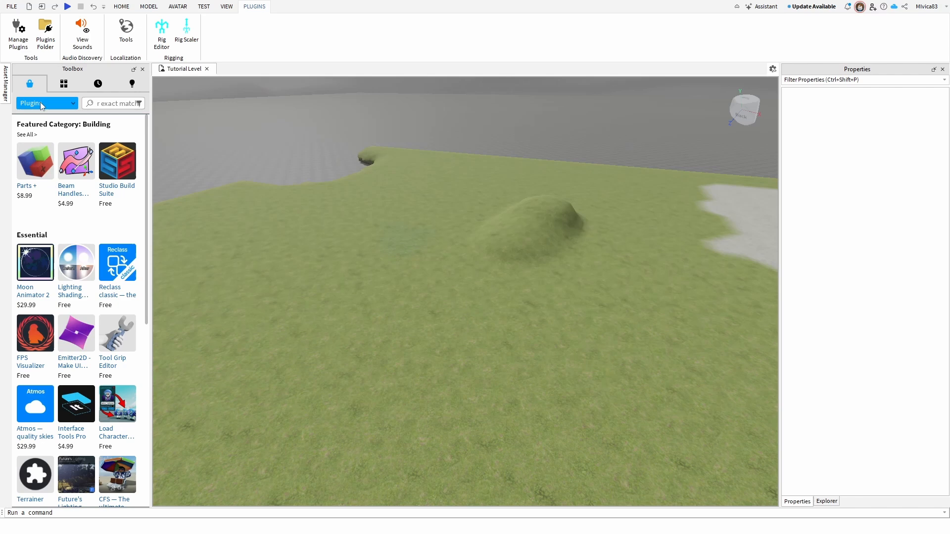
type("rain")
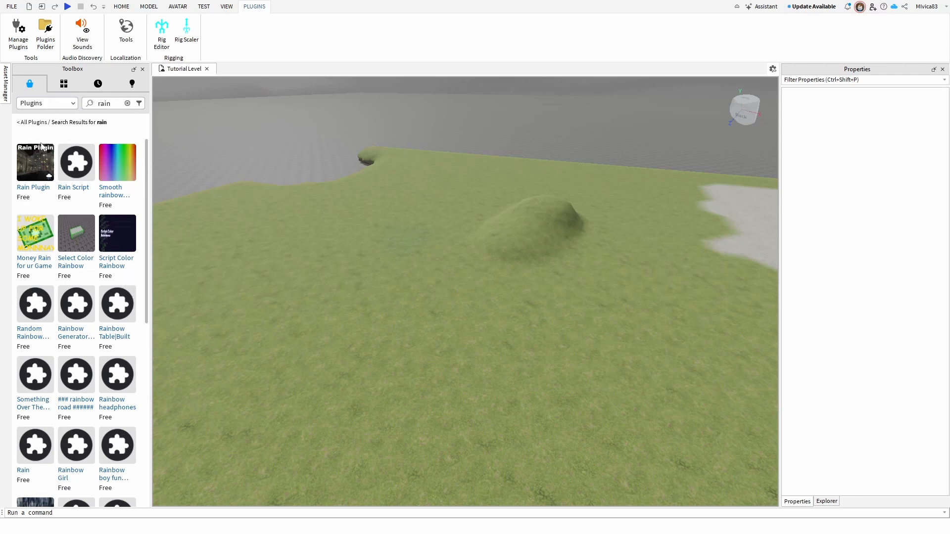
Install the free Rain Plugin by buildthomas from its Toolbox details page
left_click(36, 162)
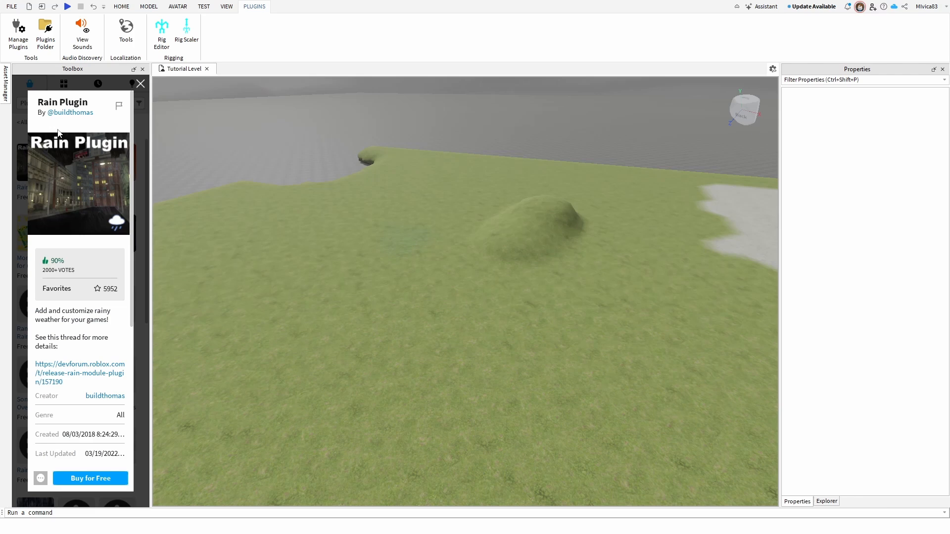
mouse_move(57, 118)
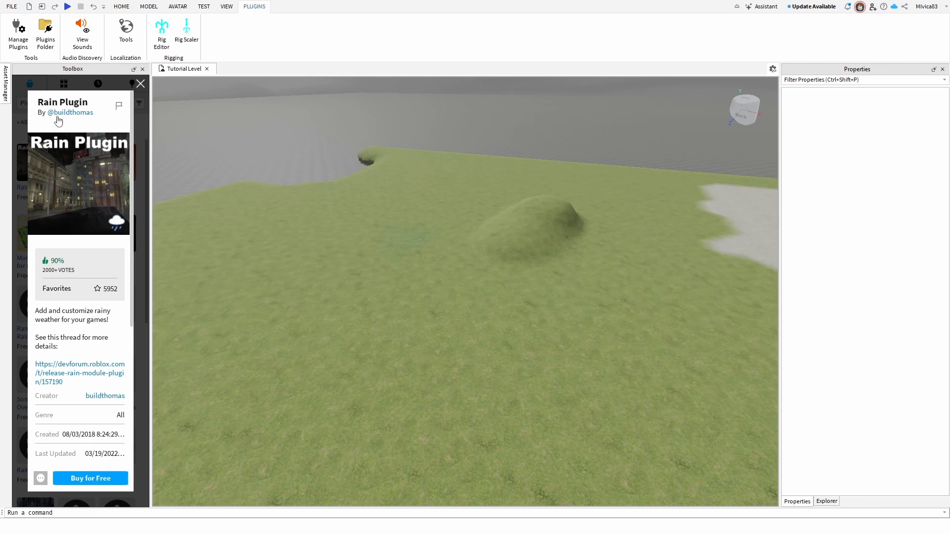
mouse_move(99, 124)
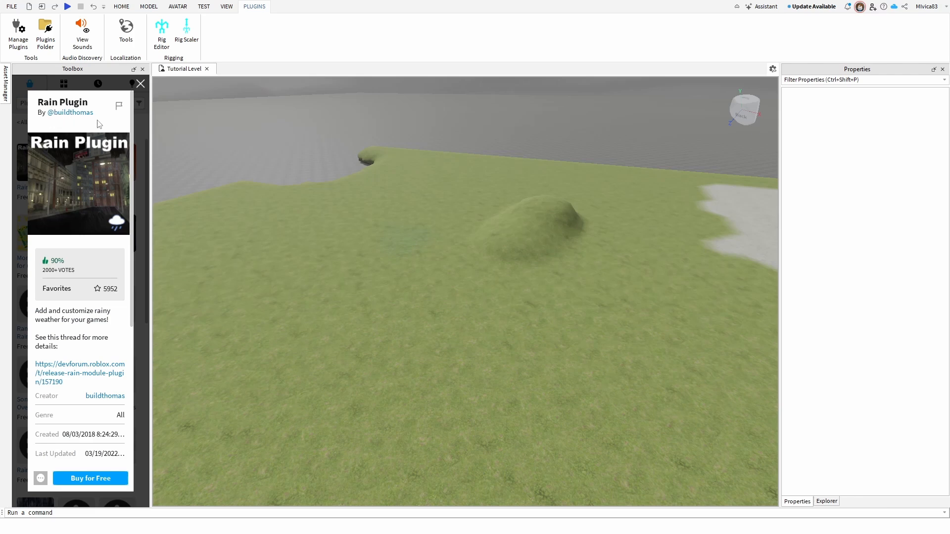
mouse_move(58, 279)
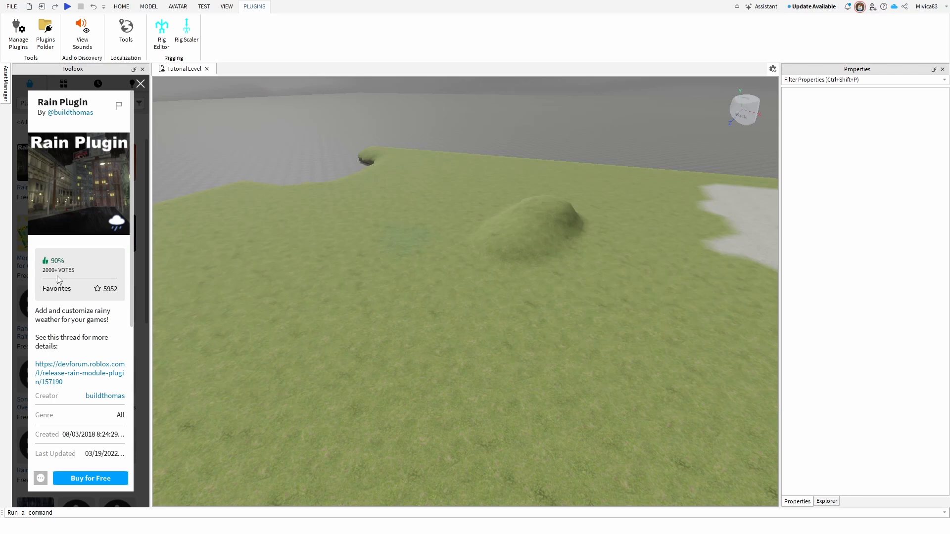
mouse_move(61, 276)
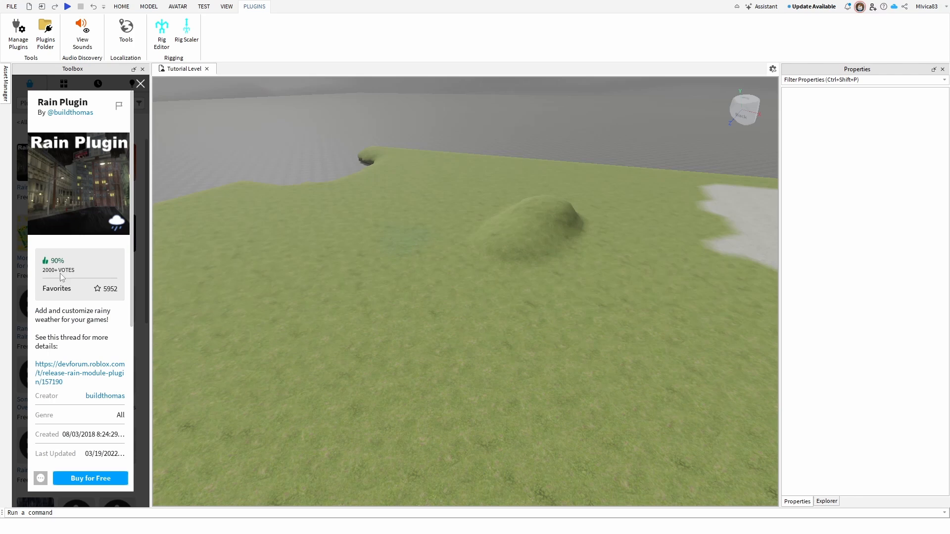
left_click(90, 479)
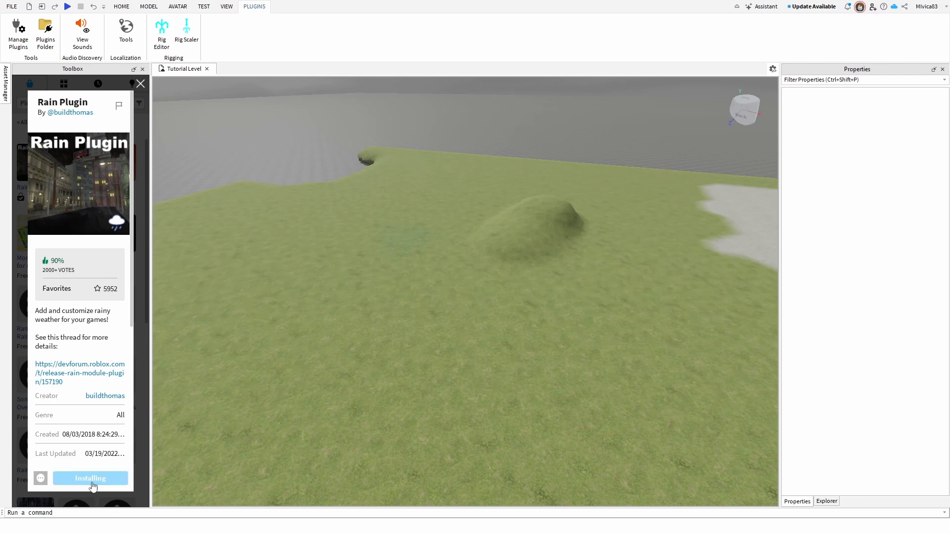
left_click(90, 479)
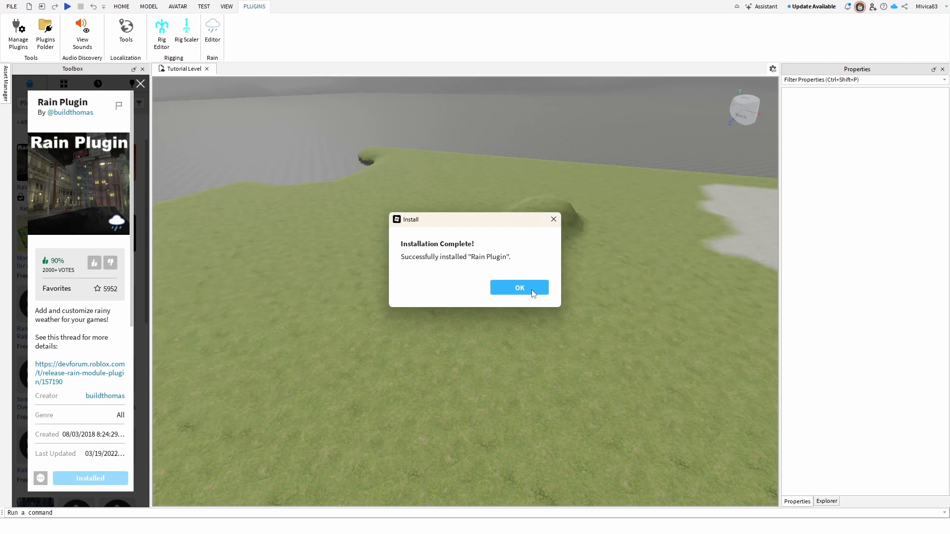
left_click(519, 287)
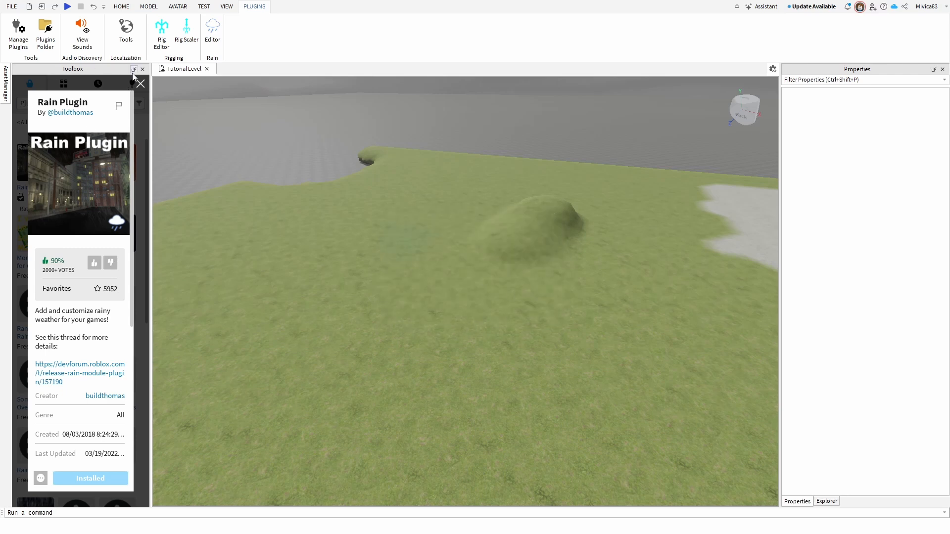
Close the Toolbox and float the Rain Editor panel over the terrain viewport
left_click(143, 69)
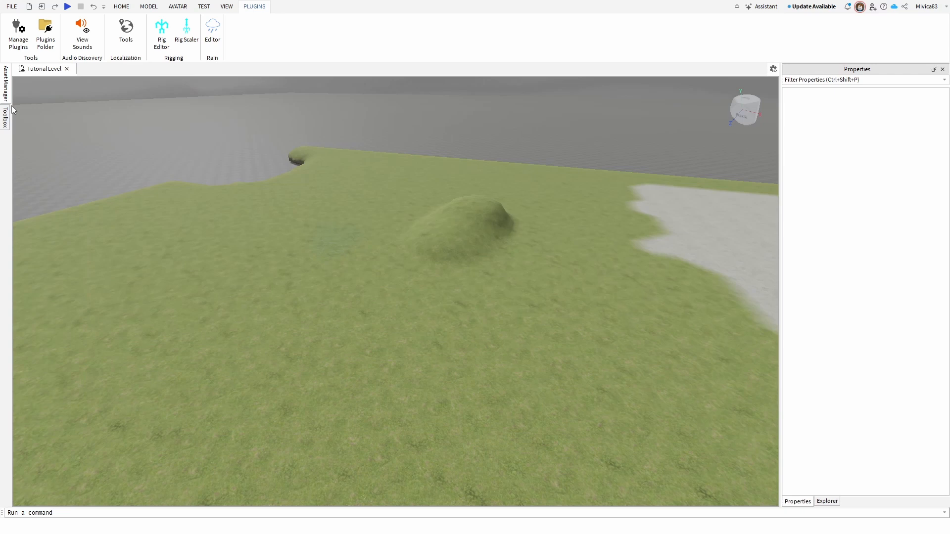
mouse_move(196, 24)
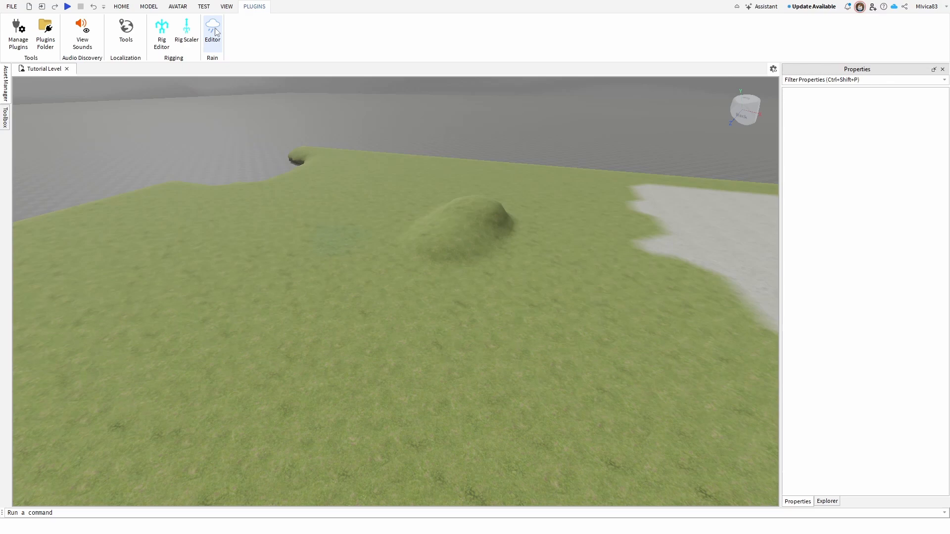
left_click(212, 28)
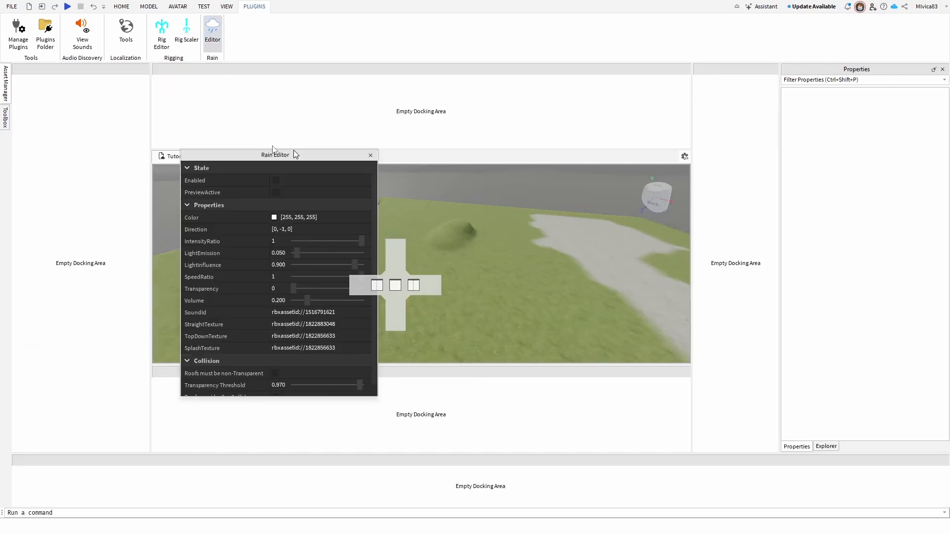
left_click_drag(275, 154, 629, 225)
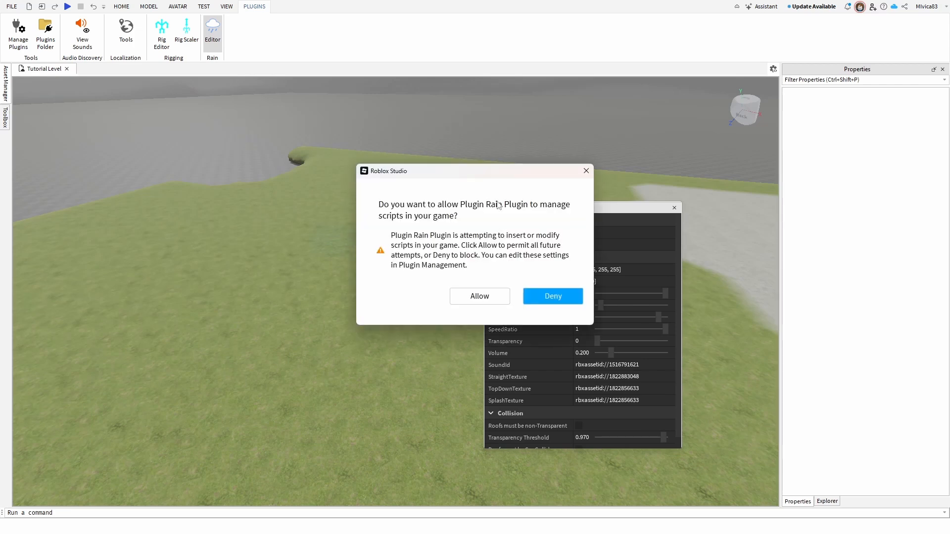
mouse_move(536, 311)
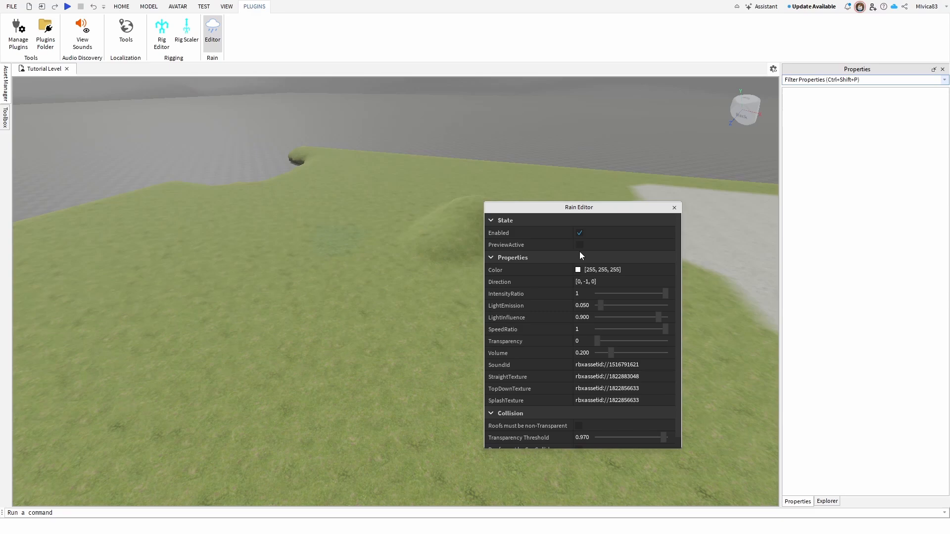
Turn on PreviewActive and set rain IntensityRatio to 0.254
left_click(580, 246)
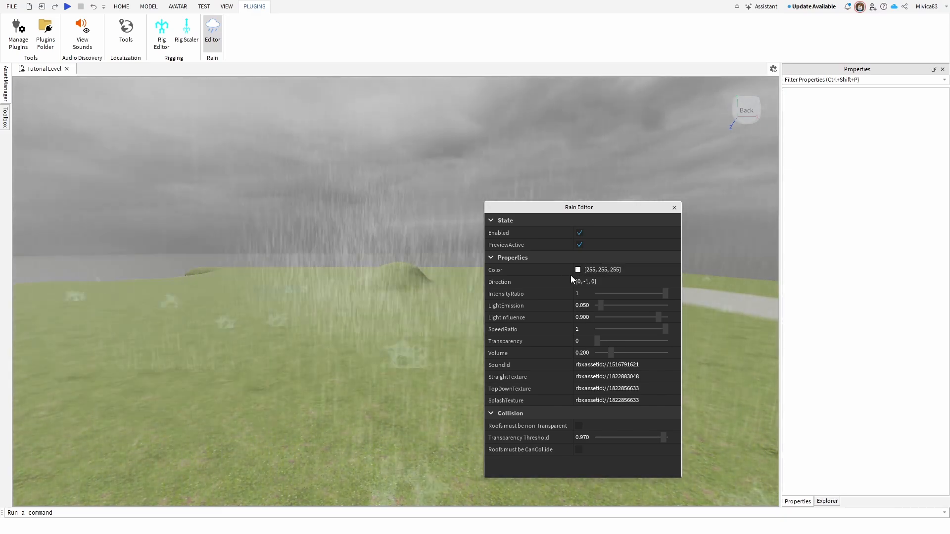
left_click(594, 281)
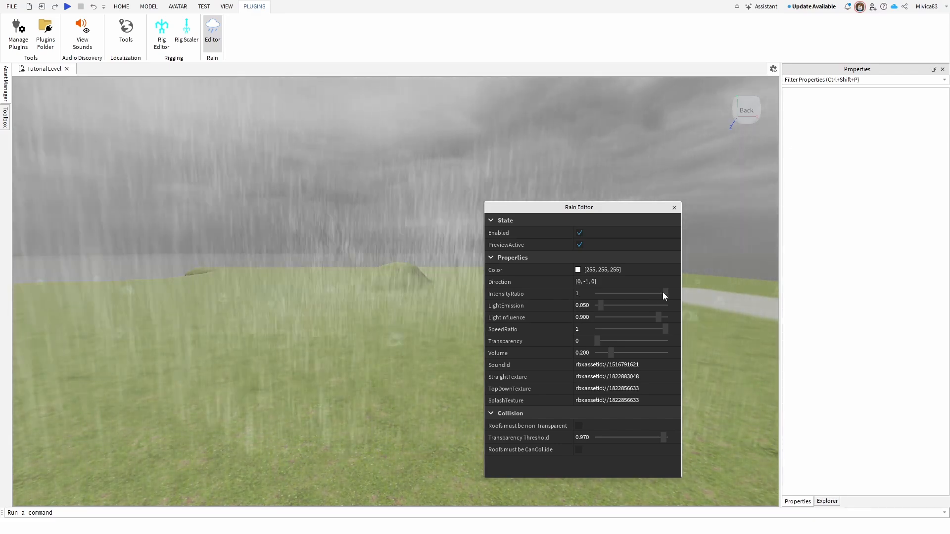
left_click_drag(665, 294, 611, 294)
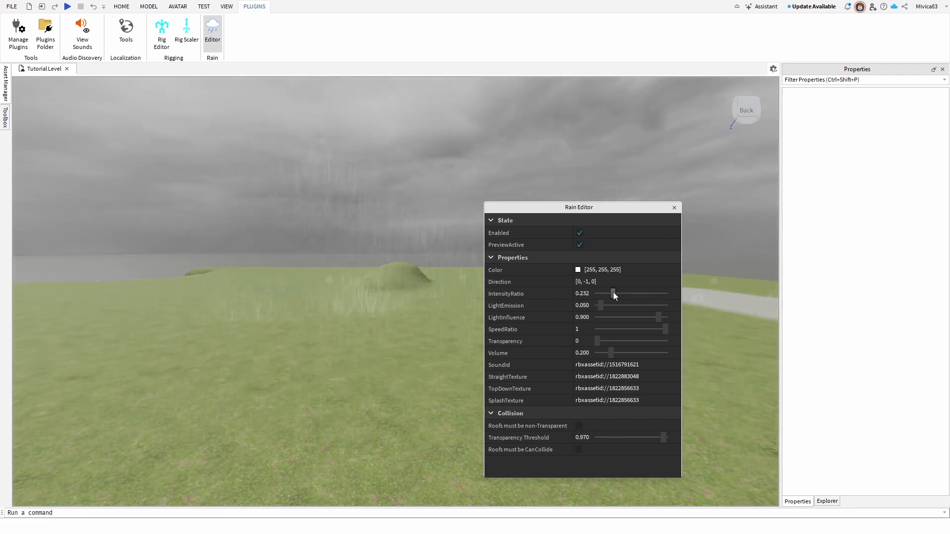
left_click_drag(611, 294, 614, 294)
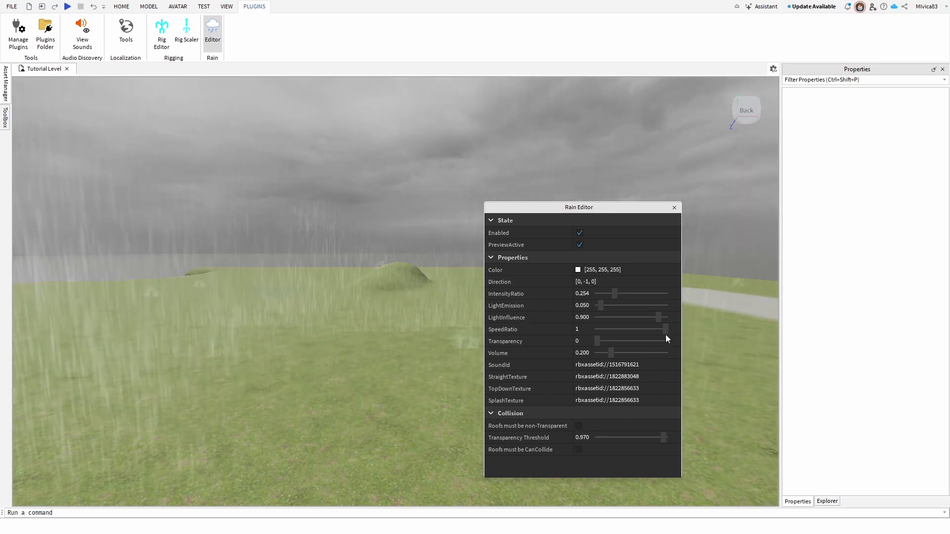
Set rain SpeedRatio to about 0.464 and Transparency to about 0.348
left_click_drag(667, 329, 629, 329)
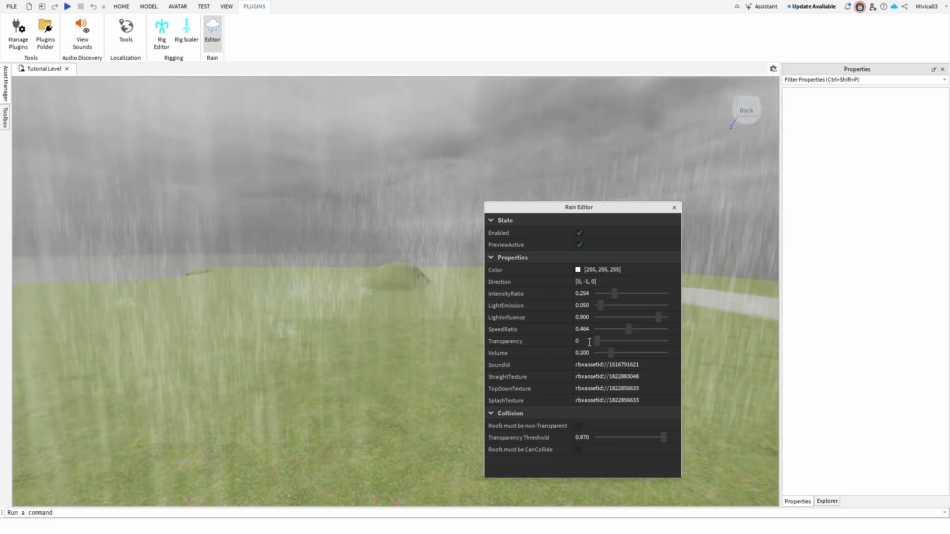
left_click_drag(597, 341, 648, 341)
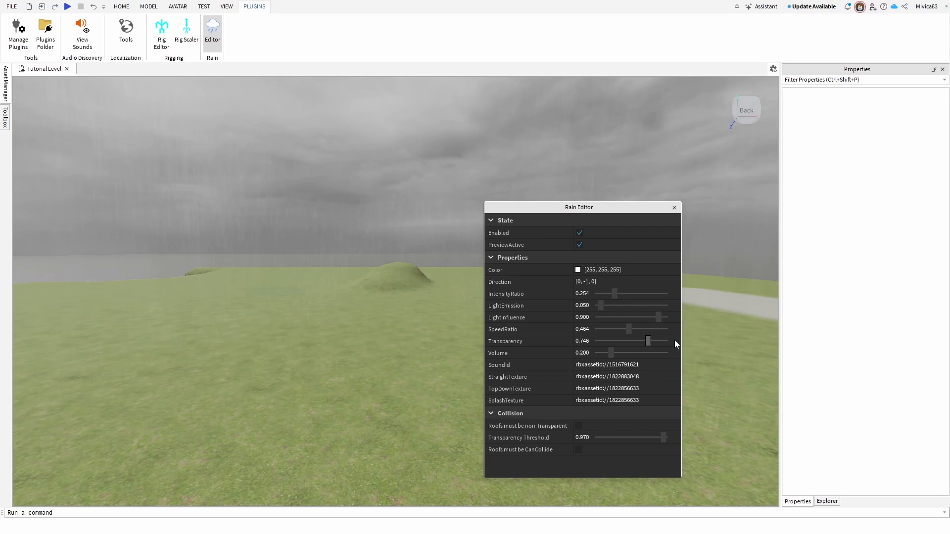
left_click_drag(649, 341, 666, 341)
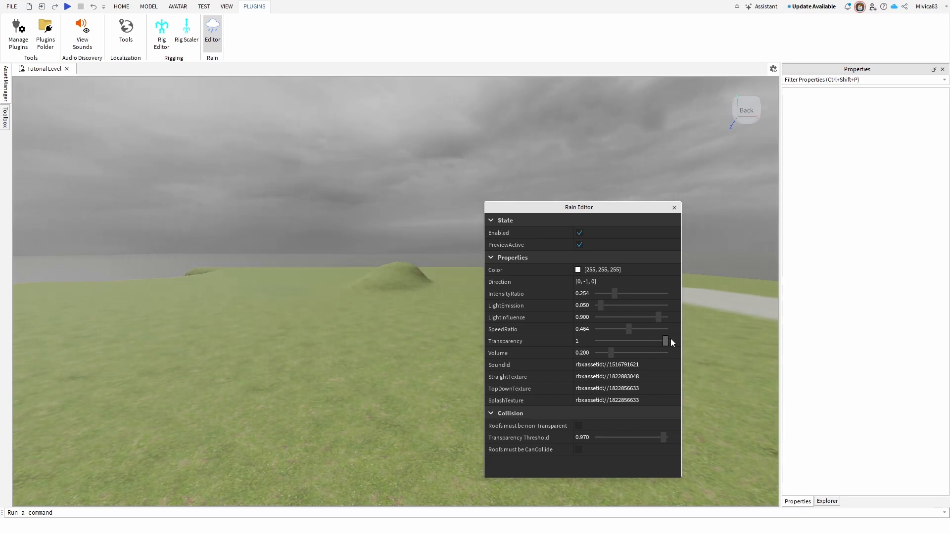
left_click_drag(665, 341, 621, 341)
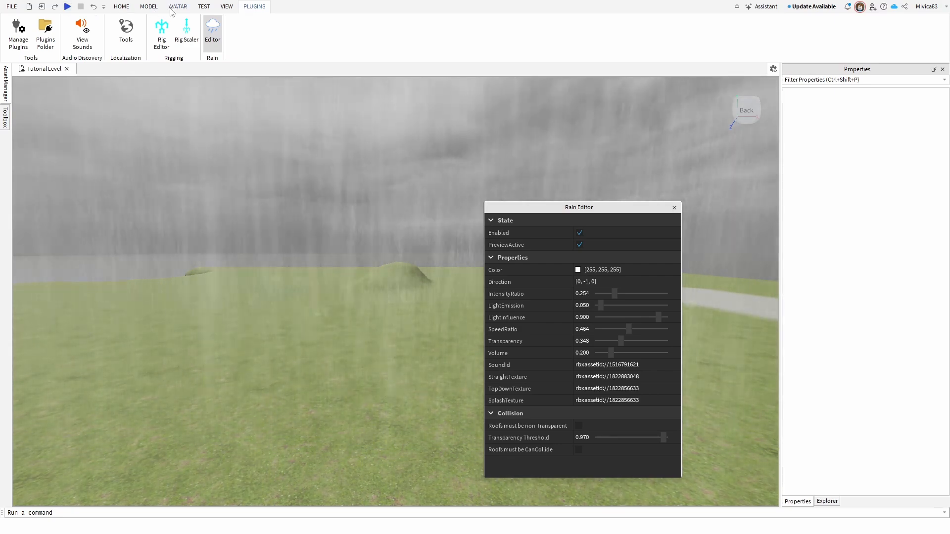
left_click(122, 6)
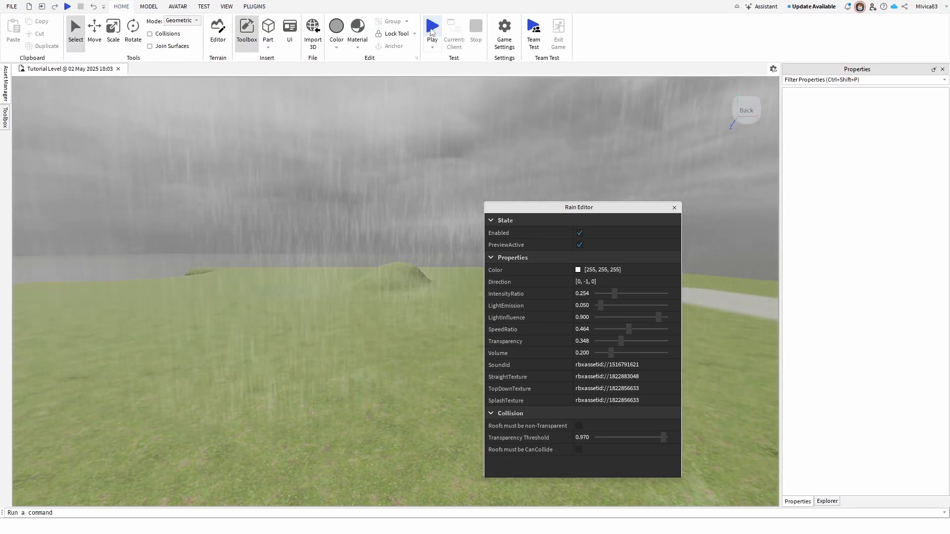
left_click(432, 26)
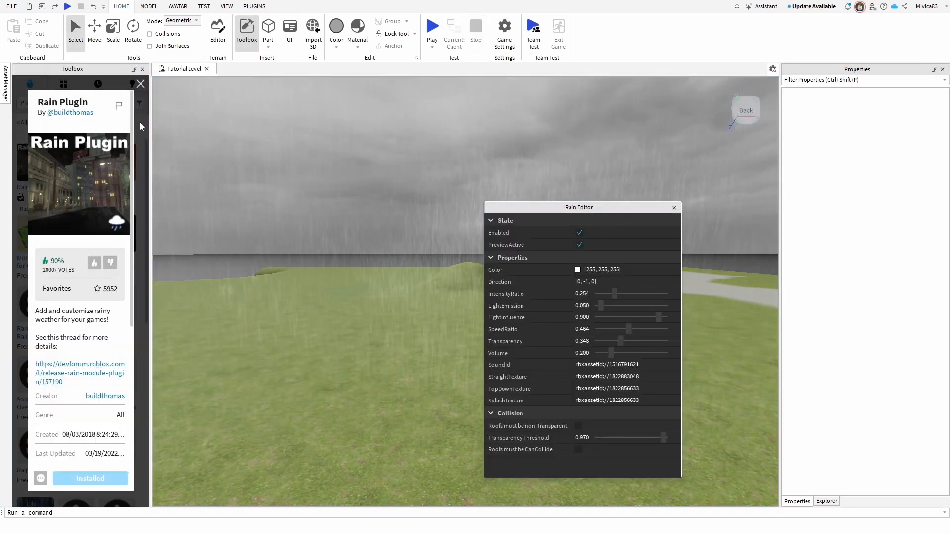
left_click(140, 83)
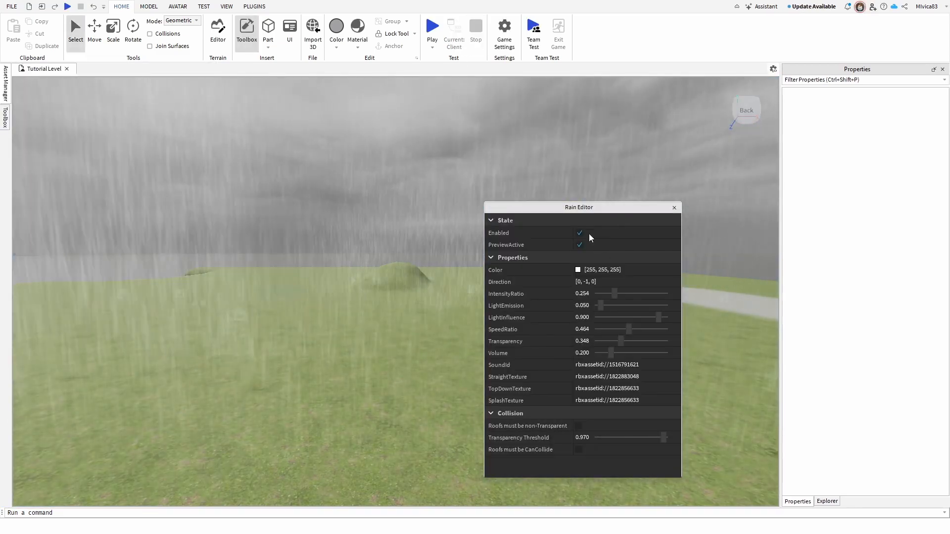
left_click(253, 6)
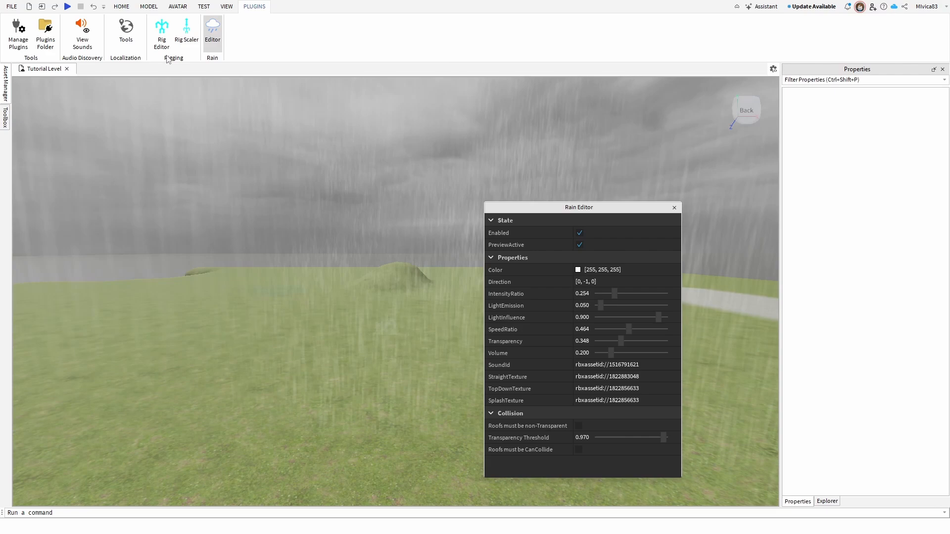